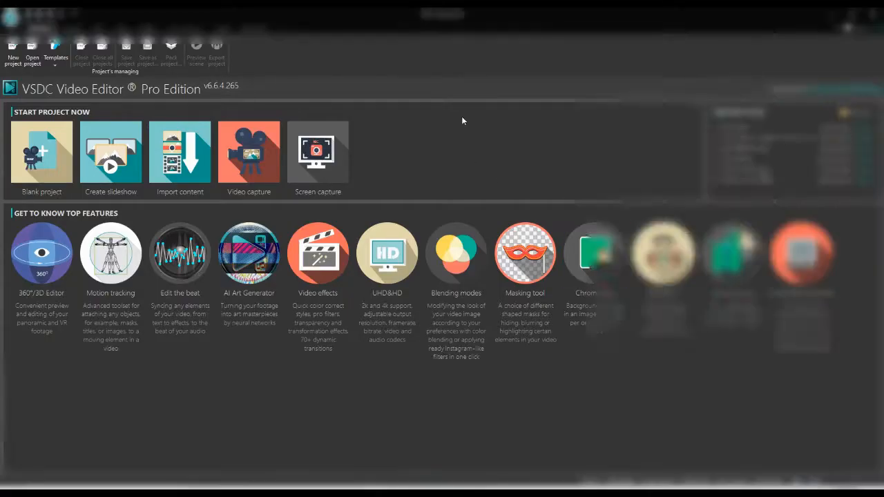
Create a blank project, keeping the HD 1280x720, 30 fps settings
click(41, 155)
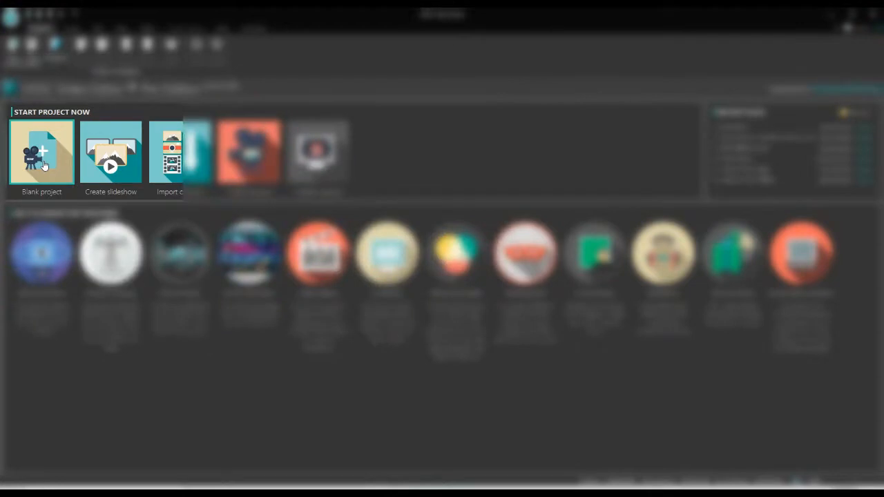
click(41, 151)
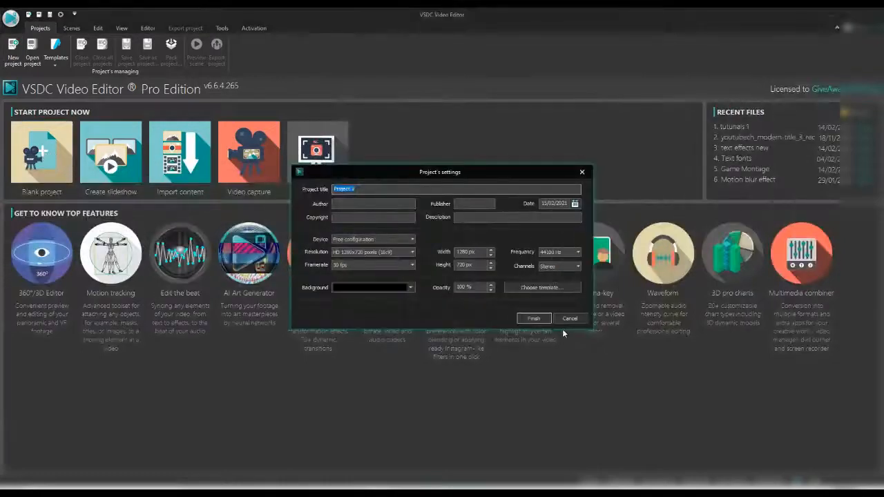
click(533, 318)
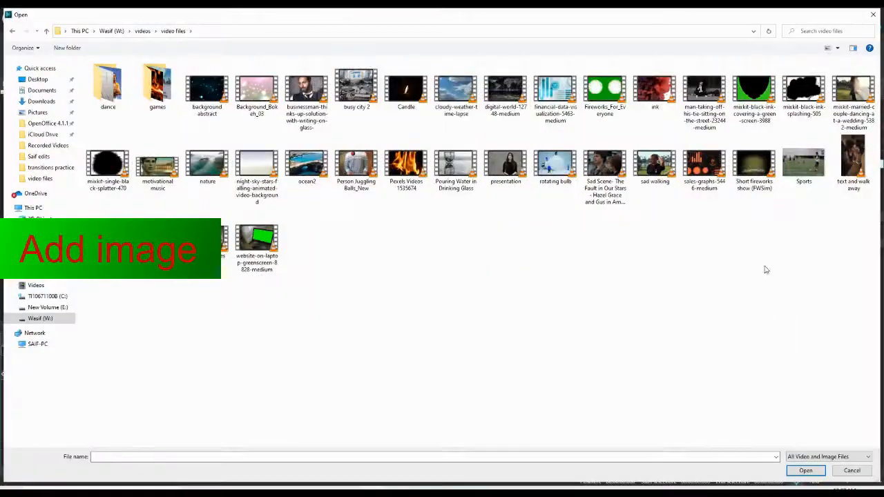
Add the Sports image to the scene on a new layer as a ten-second object
click(852, 471)
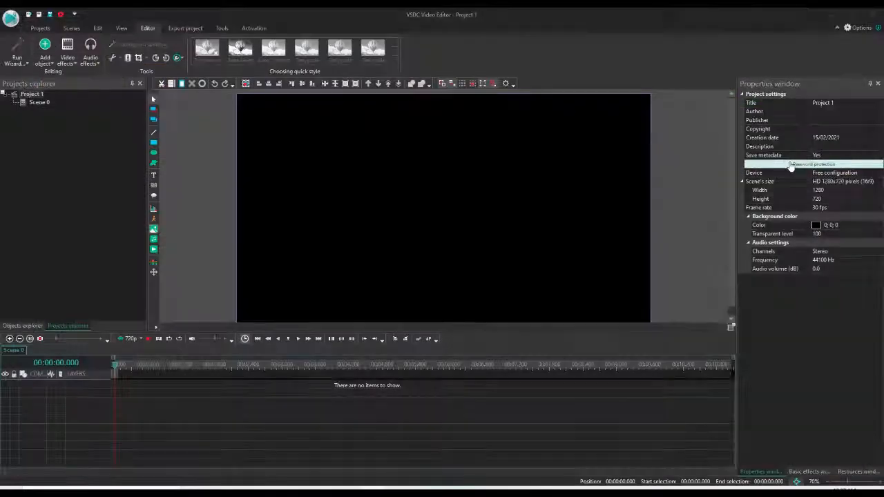
click(44, 59)
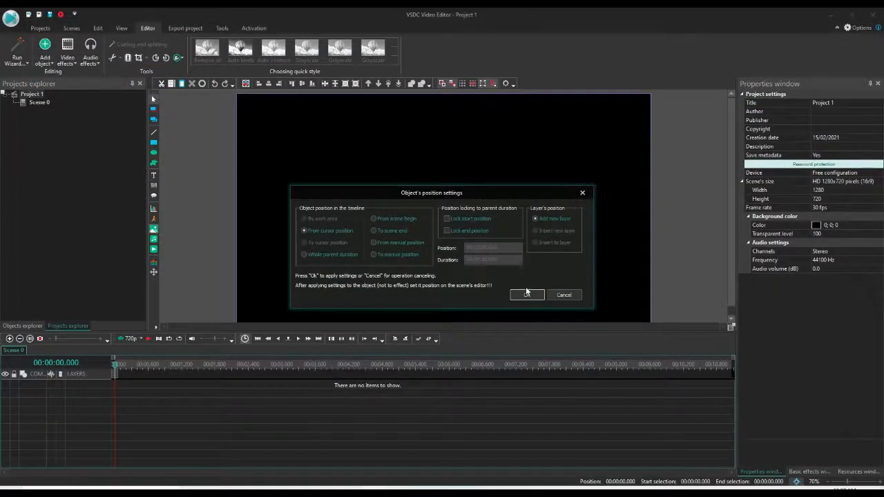
click(527, 295)
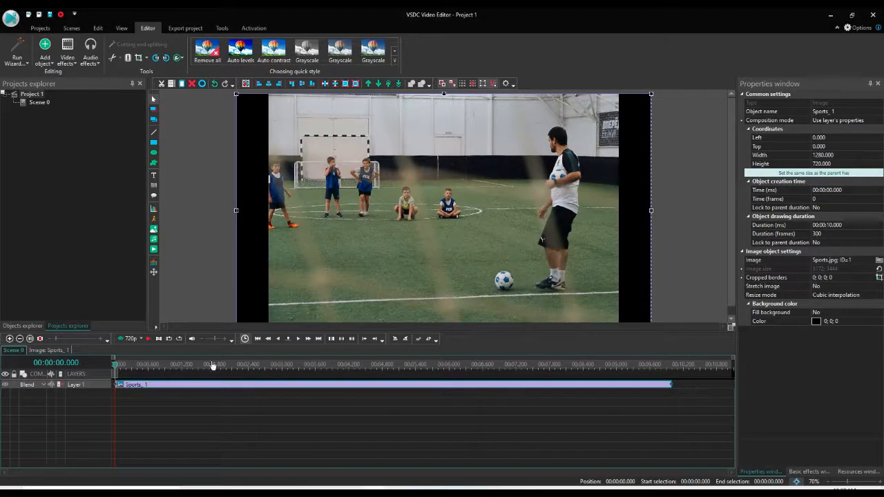
mouse_move(635, 135)
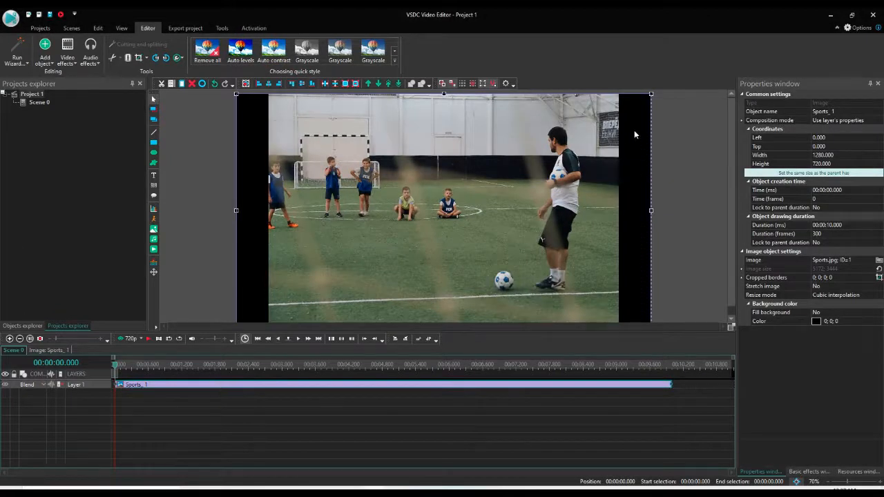
mouse_move(260, 165)
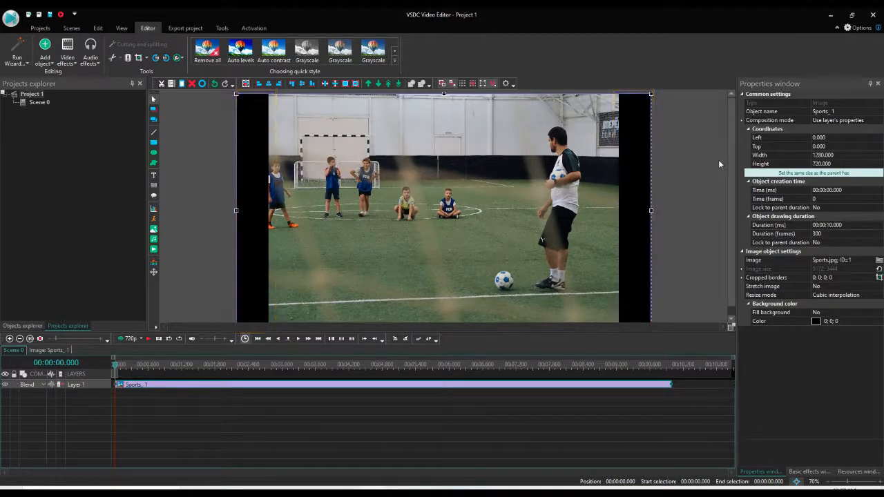
Apply Auto cropping so the photo fills the 1280x720 frame
click(139, 58)
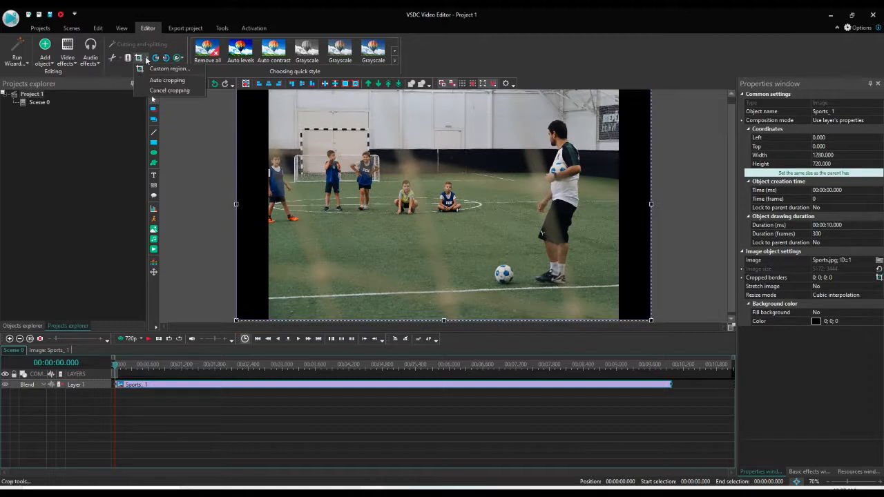
click(170, 69)
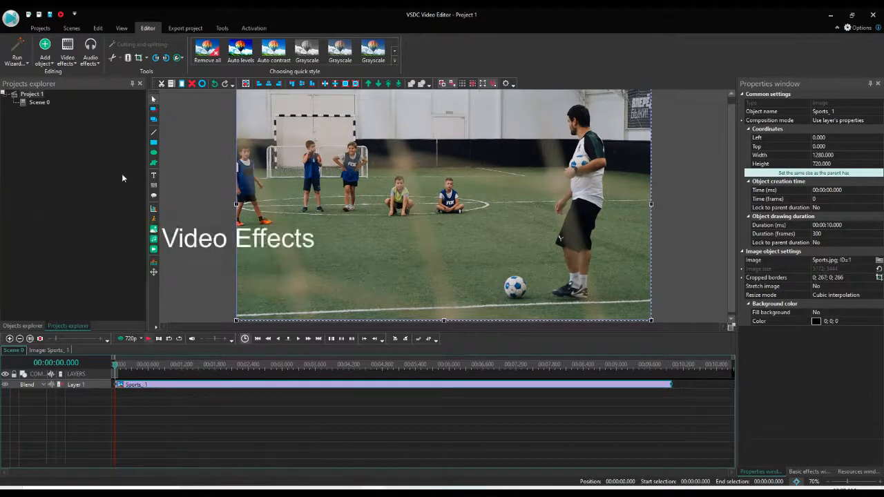
Add a Transforms > Zoom effect over the photo's whole ten-second duration, then edit its level value
click(67, 55)
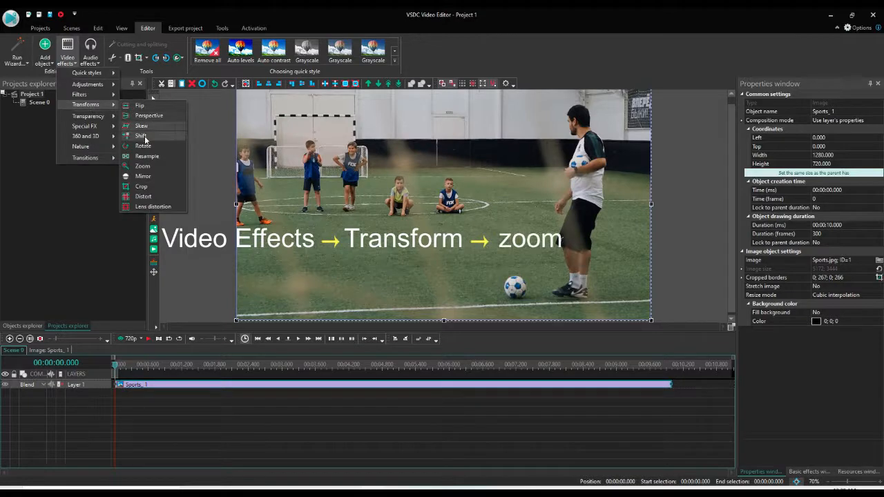
click(142, 165)
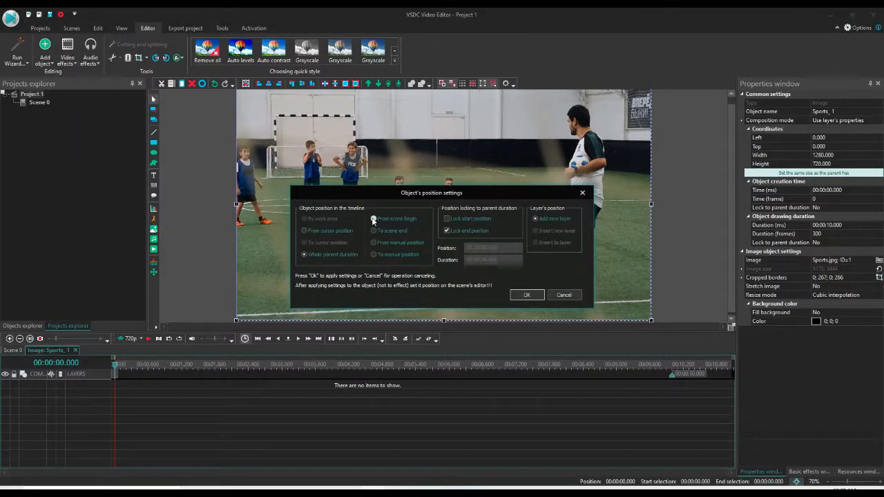
click(373, 230)
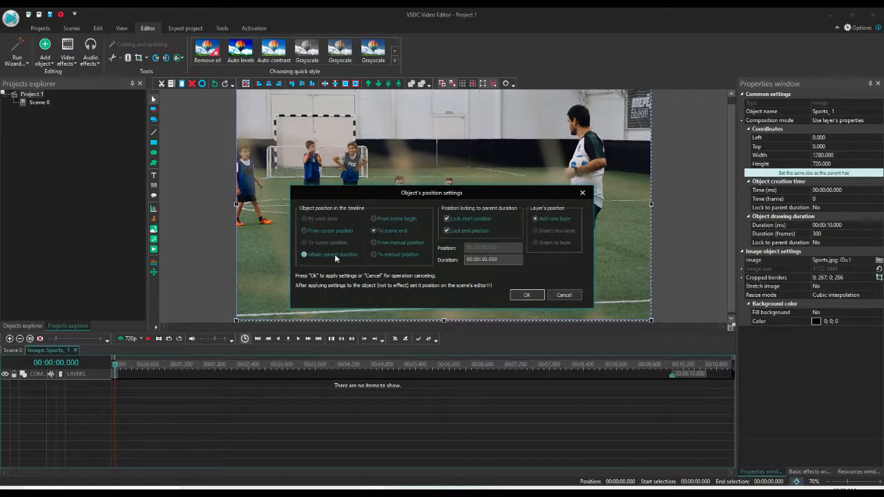
click(527, 295)
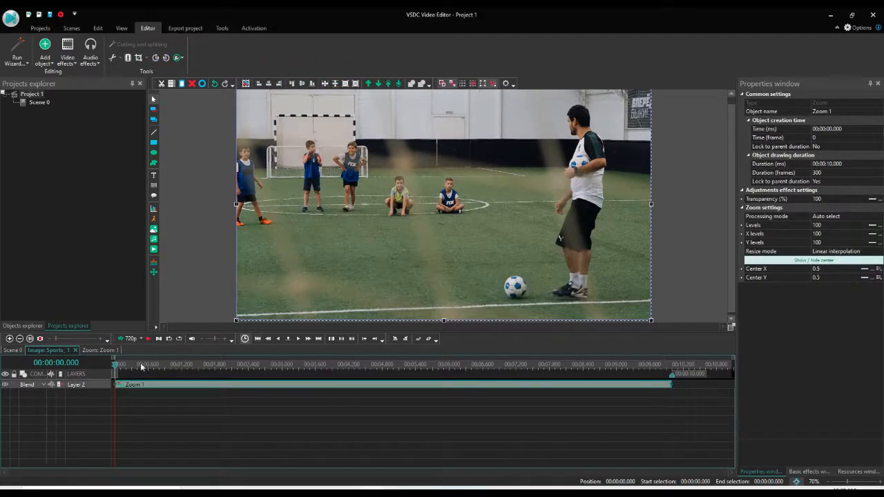
click(131, 365)
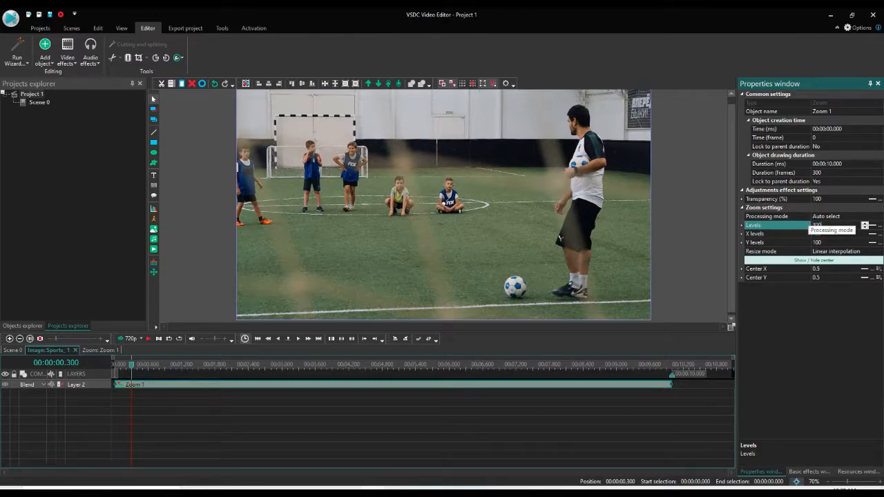
Set zoom Levels to 300, preview at 4.4 s, and reposition the Zoom 1 bar
text(300)
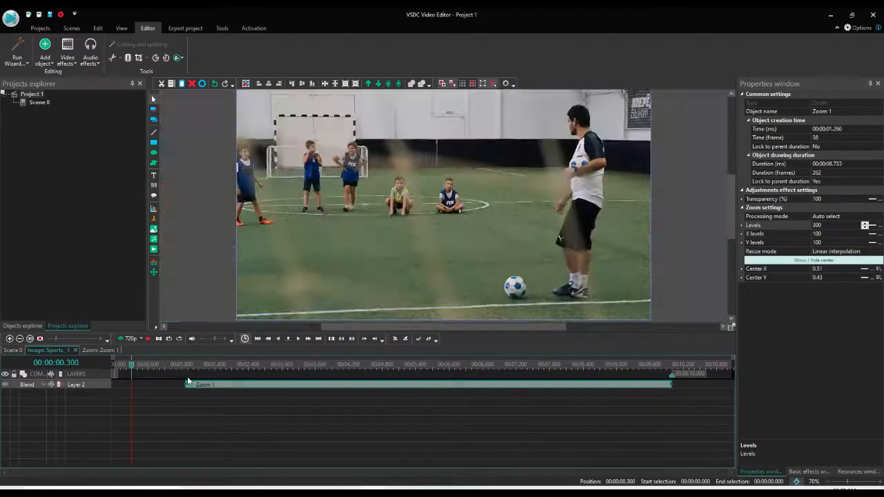
click(359, 364)
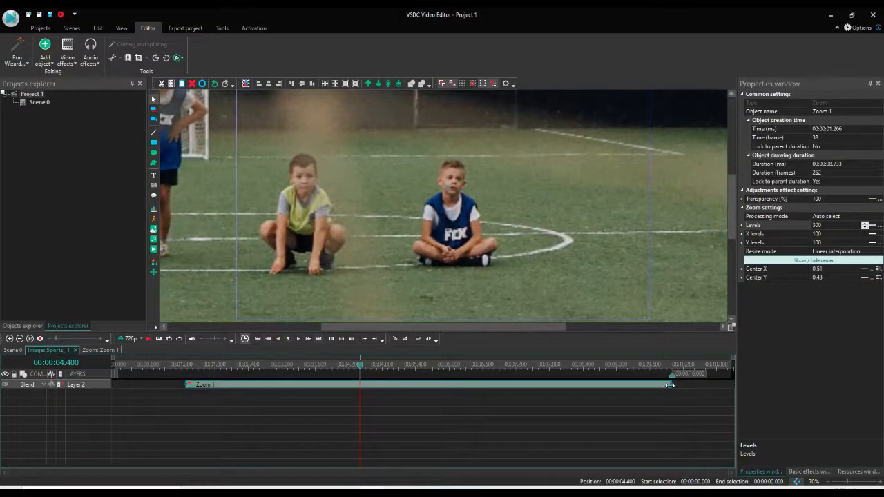
drag(670, 385, 535, 385)
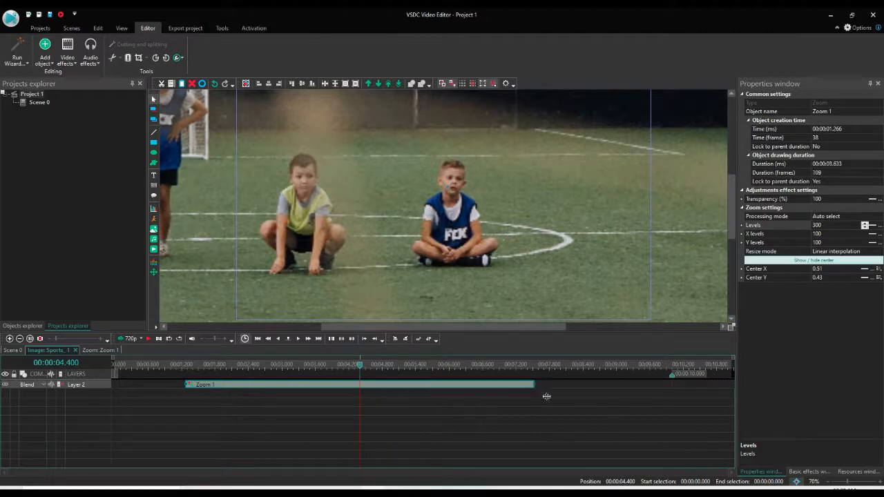
drag(532, 384, 670, 384)
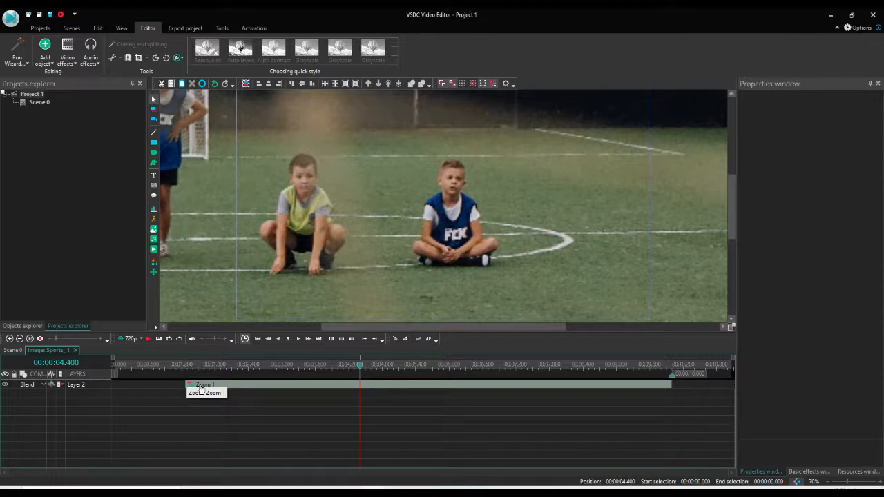
Preview Zoom 1 from its start and trim its bar to 3.000 s (90 frames)
click(200, 384)
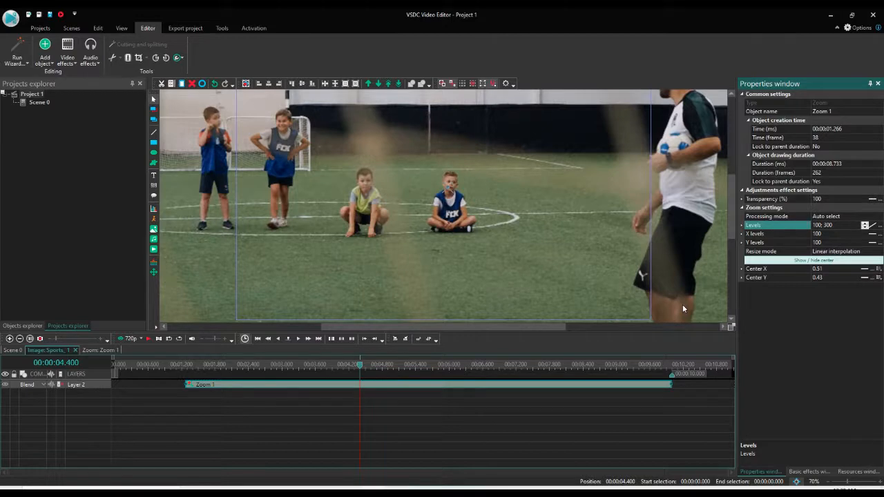
mouse_move(190, 366)
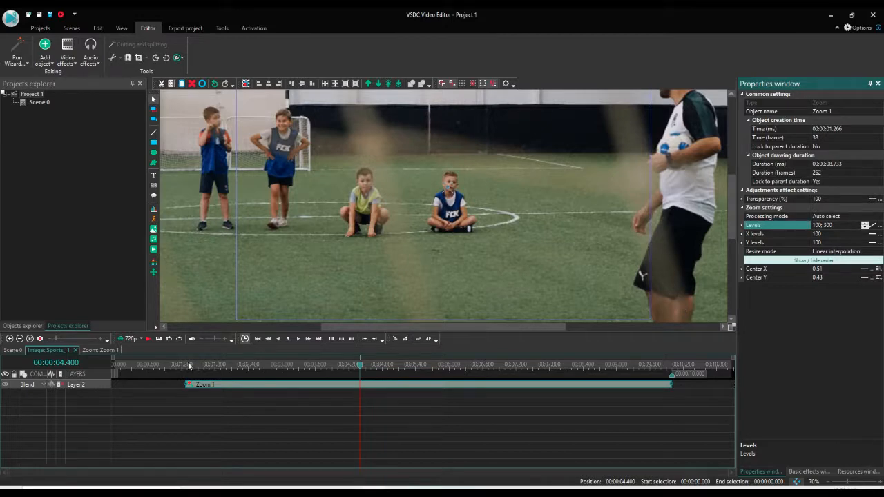
click(184, 364)
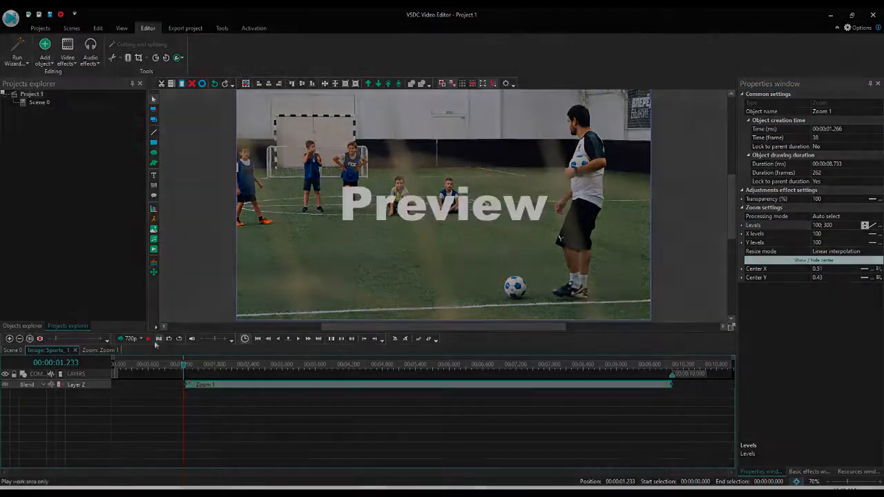
click(537, 373)
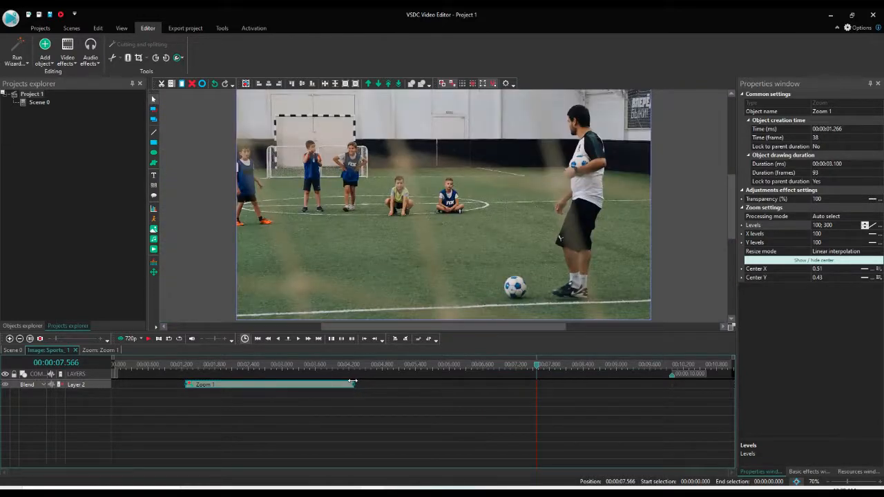
drag(354, 385, 352, 384)
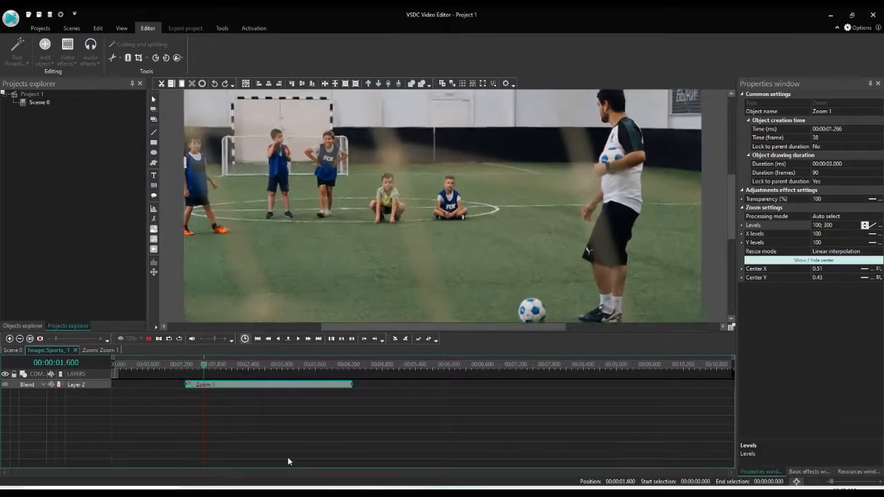
Paste a copy of Zoom 1 at its end as Zoom 2 and begin entering Levels 300; 100
click(317, 364)
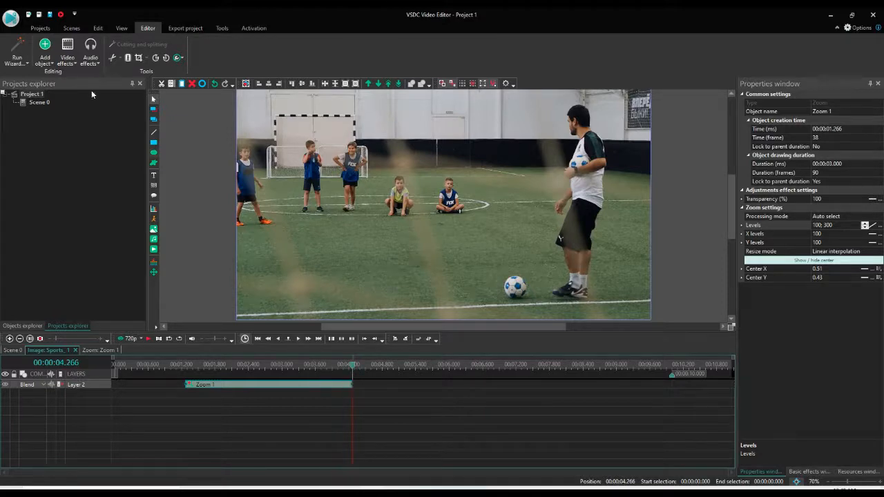
click(67, 48)
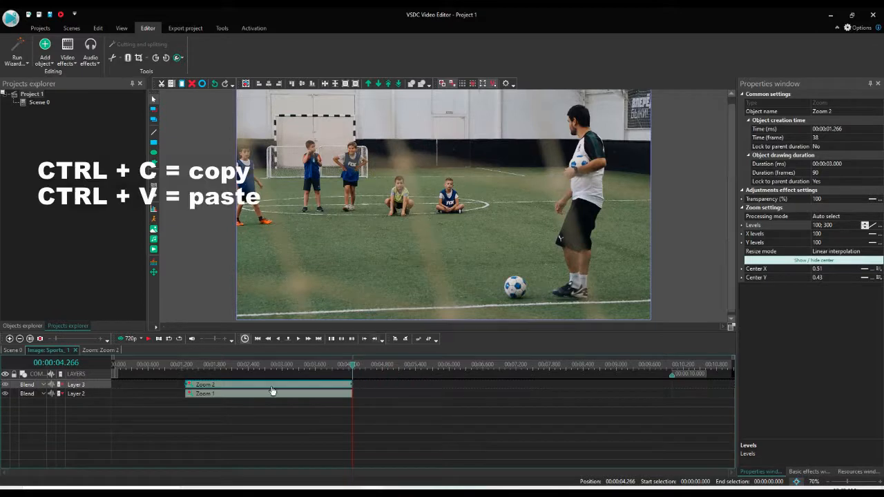
key(ctrl+v)
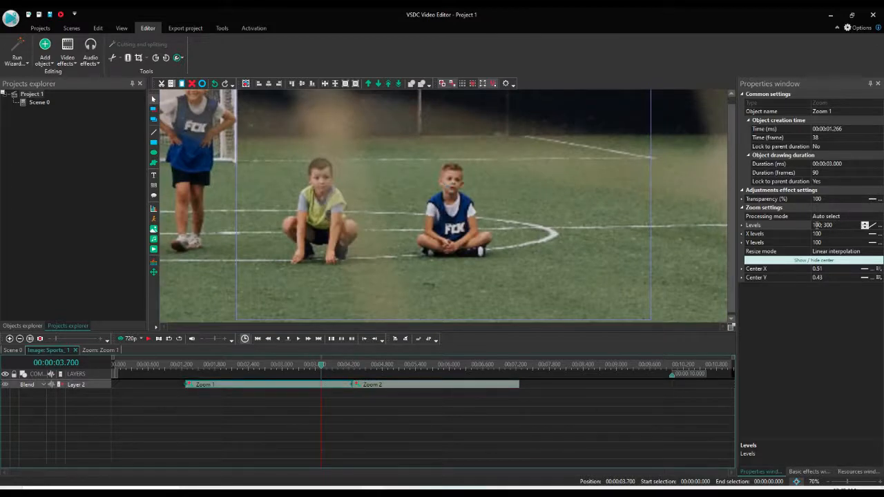
click(367, 364)
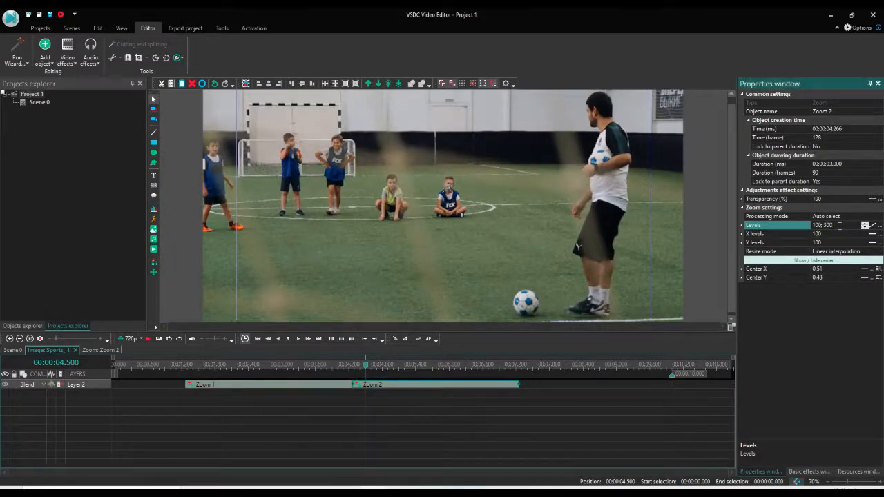
text(3)
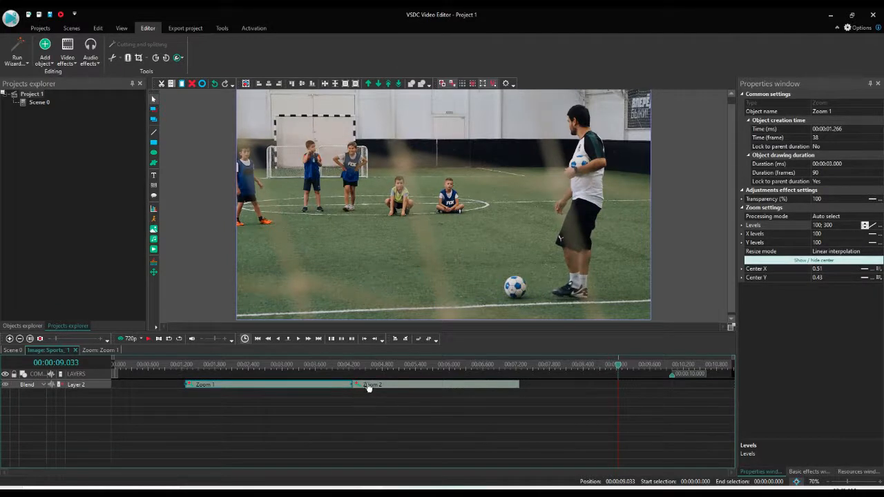
Confirm Zoom 2's 300-to-100 levels and add a new Zoom 3 effect to the image
click(372, 385)
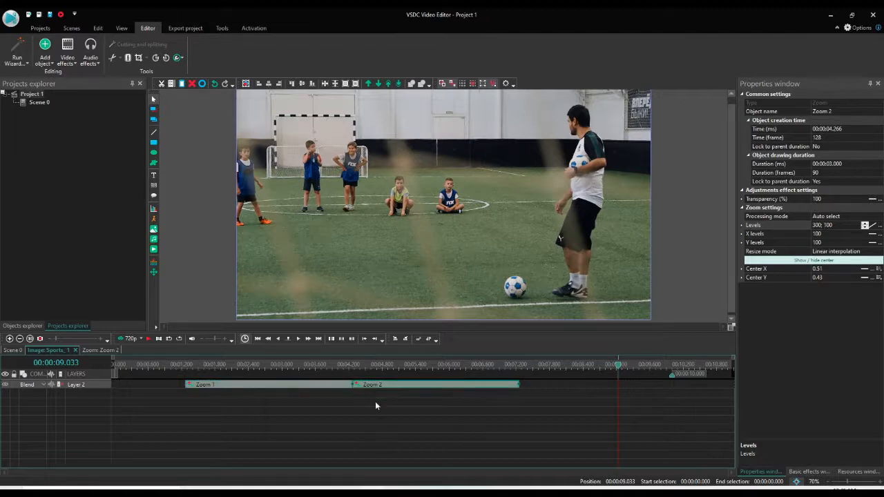
right_click(339, 166)
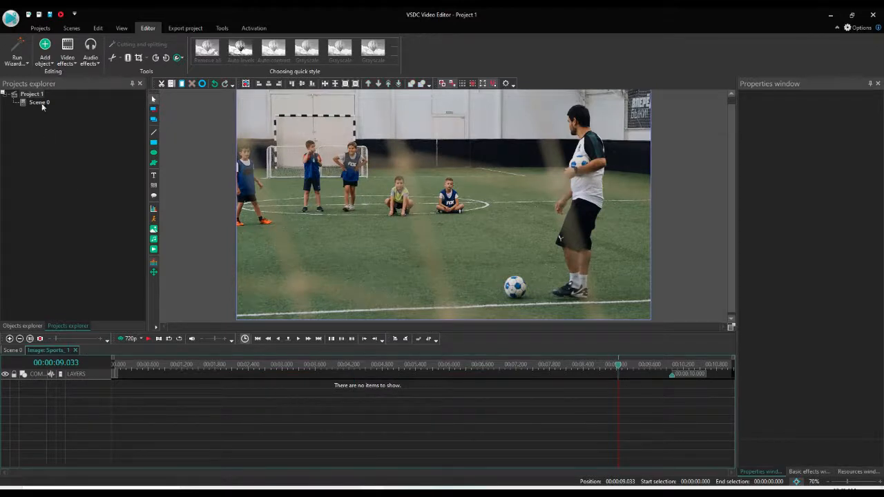
click(67, 52)
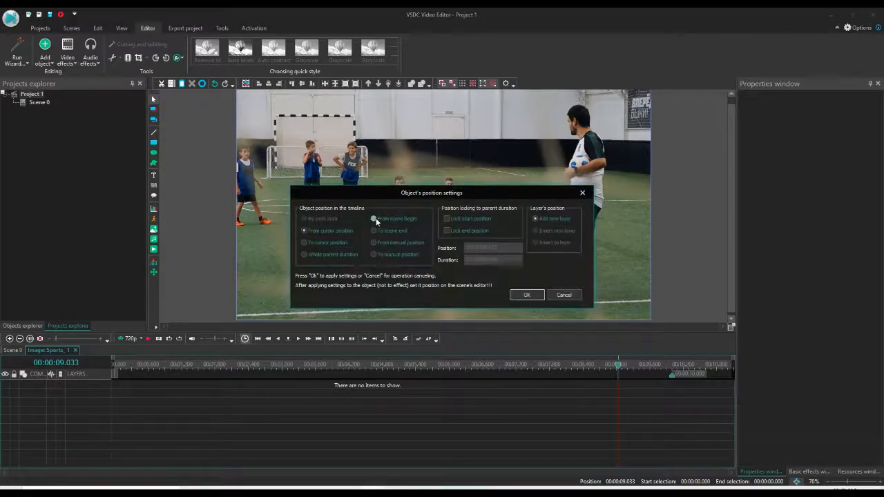
click(527, 295)
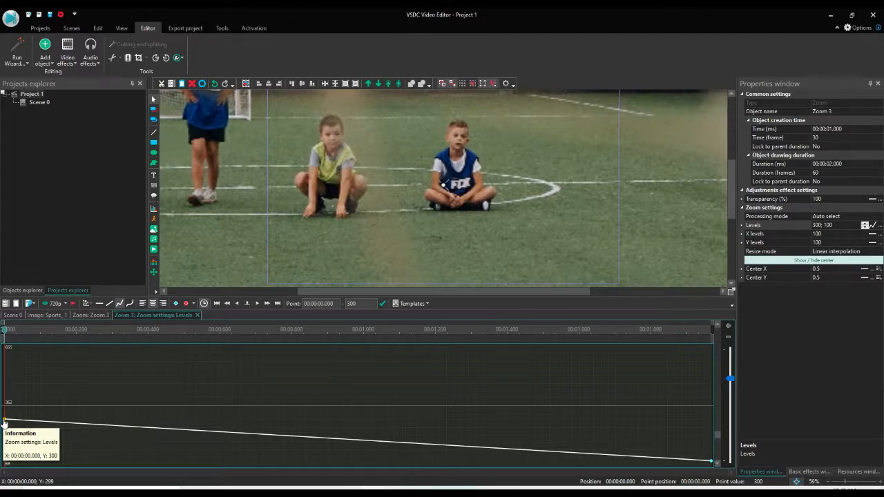
mouse_move(52, 394)
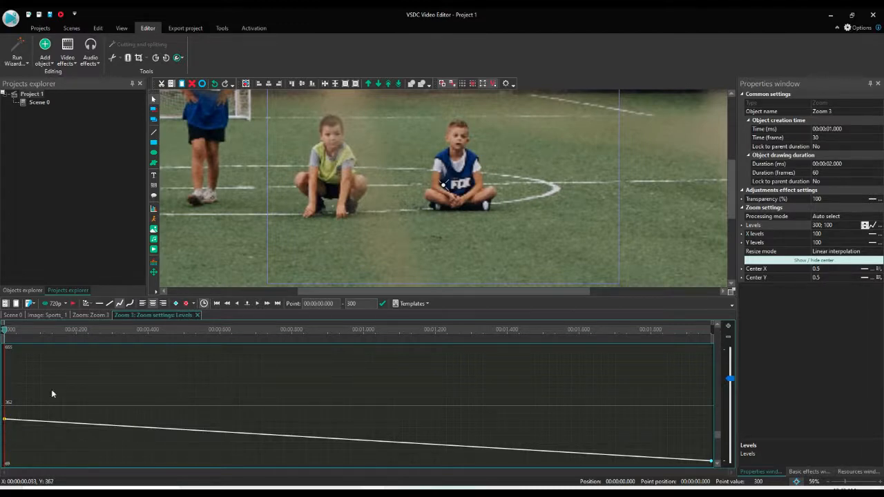
Set the Levels graph start point to 100 and move the playhead to 00:00:01.000
click(360, 303)
text(100)
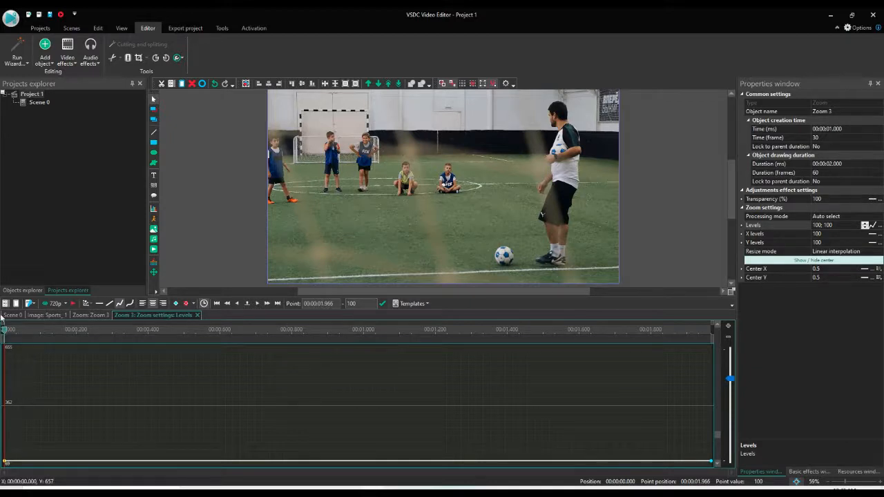
mouse_move(350, 332)
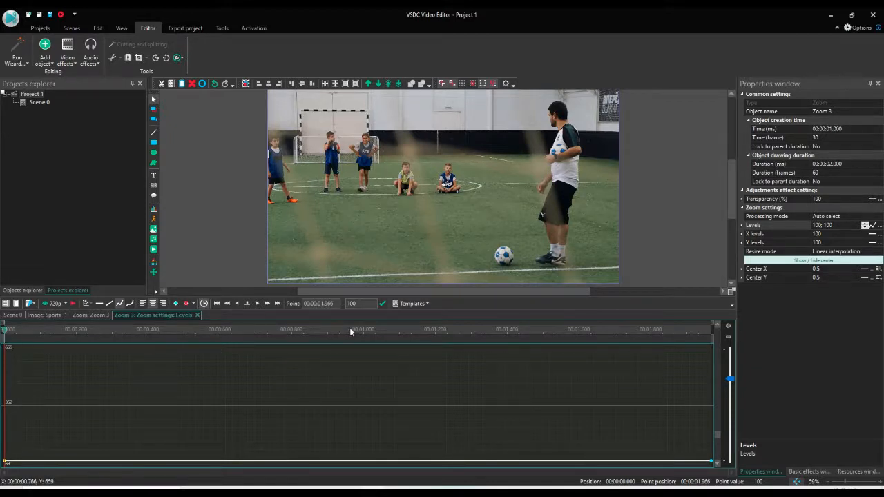
click(364, 333)
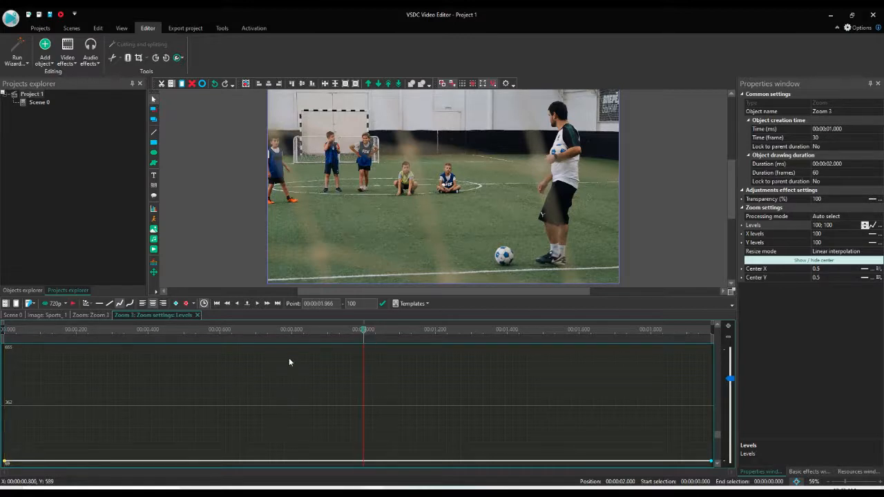
mouse_move(175, 303)
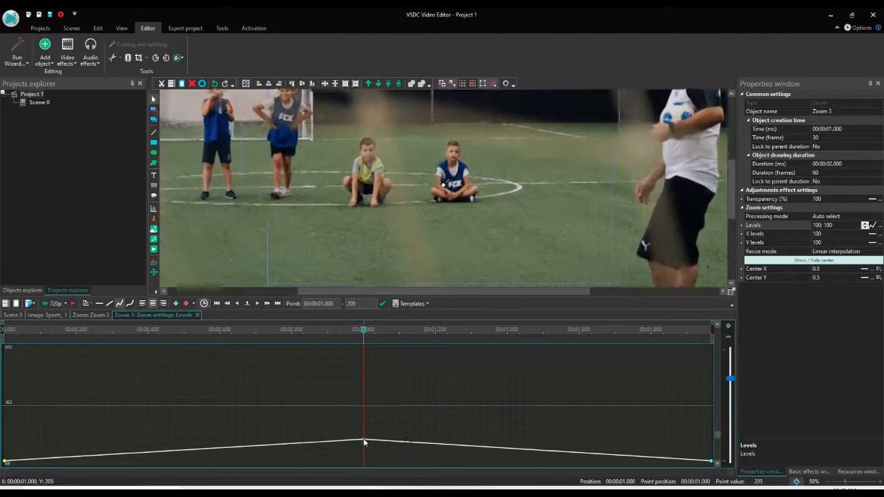
Drag the one-second Levels graph point up until its value reads 300
drag(365, 443, 360, 422)
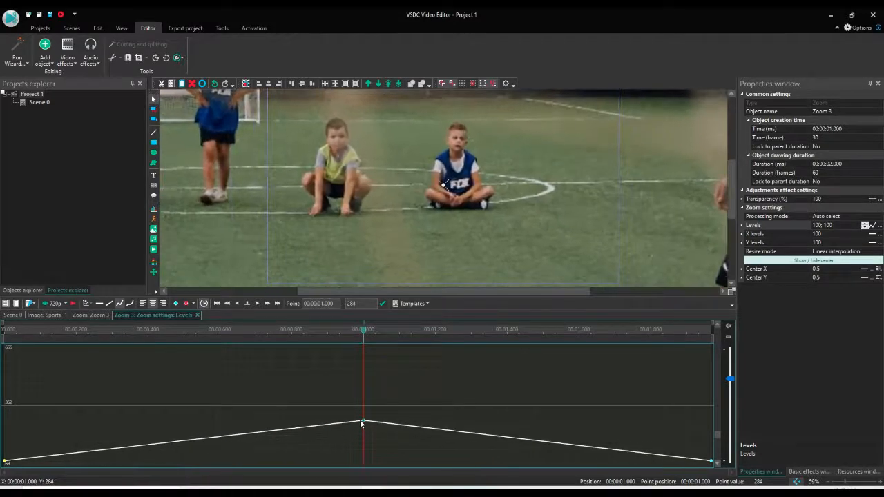
drag(362, 423, 363, 452)
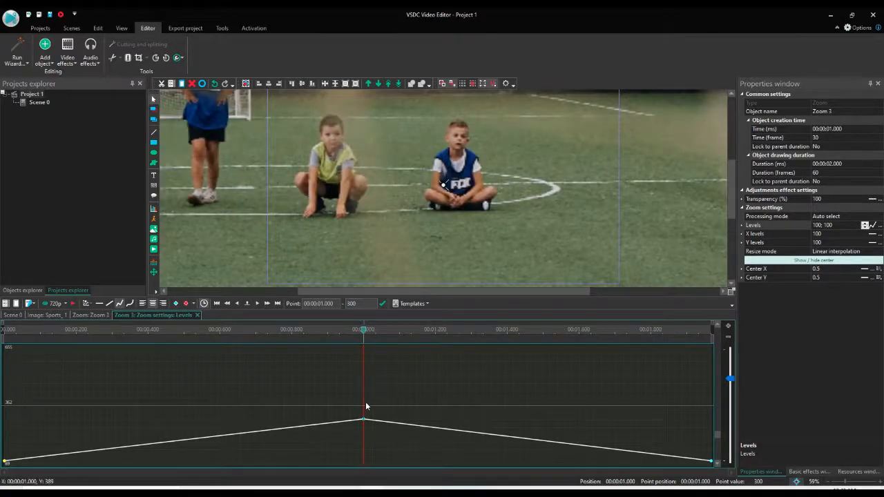
mouse_move(33, 333)
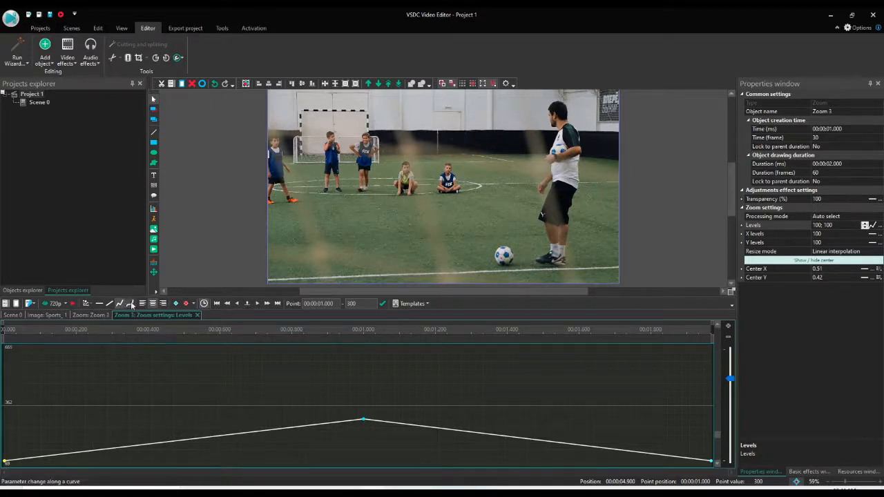
mouse_move(131, 304)
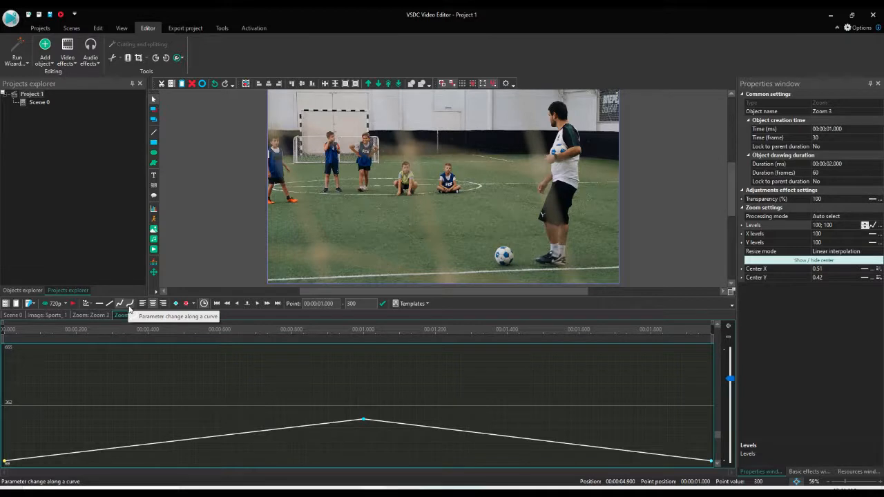
Switch Zoom 3's levels graph to curved parameter change and browse the graph templates
click(130, 304)
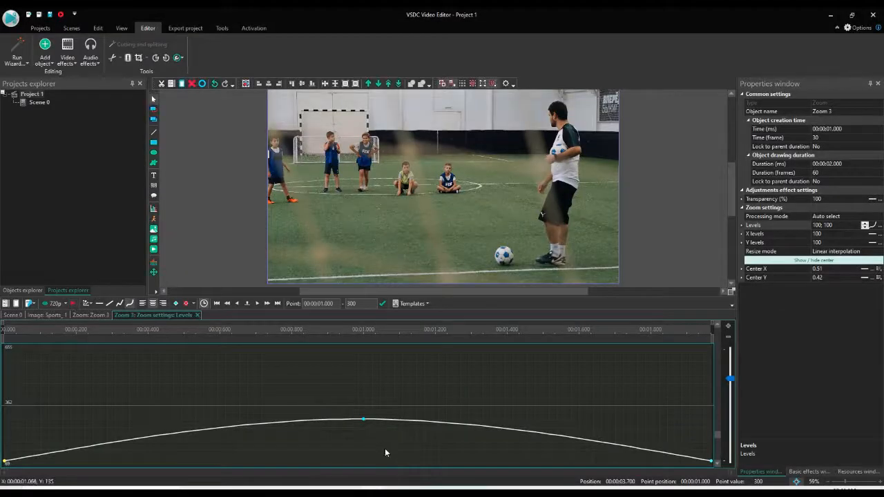
click(412, 303)
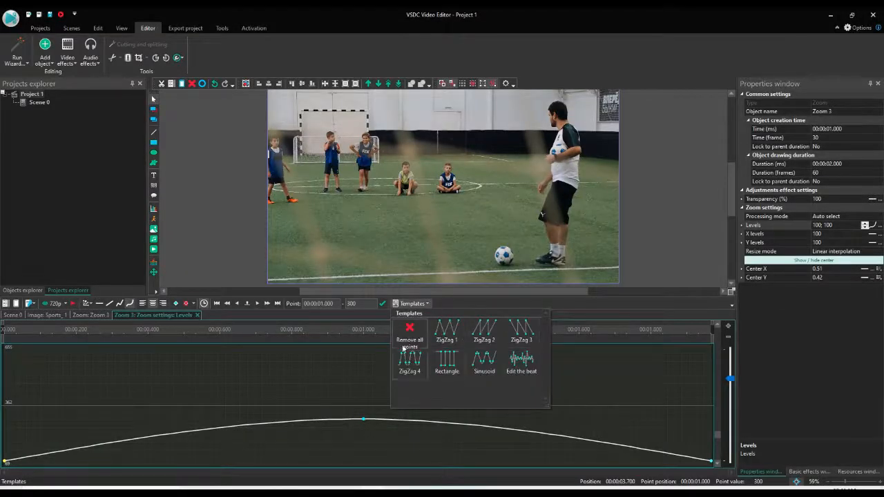